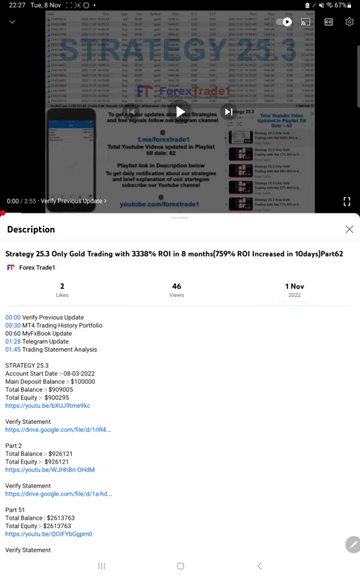
# Set the History custom period from 2015 to 9 Nov 2022, including deposits and withdrawals
pyautogui.press('recent_apps')
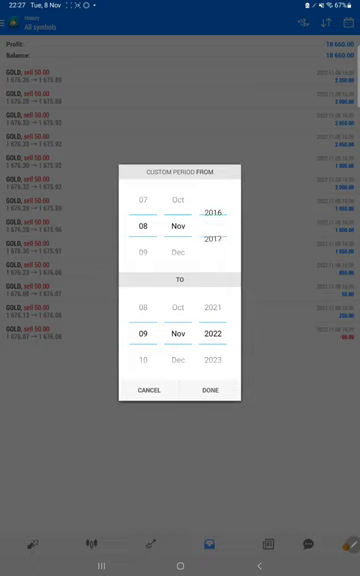
pyautogui.click(210, 389)
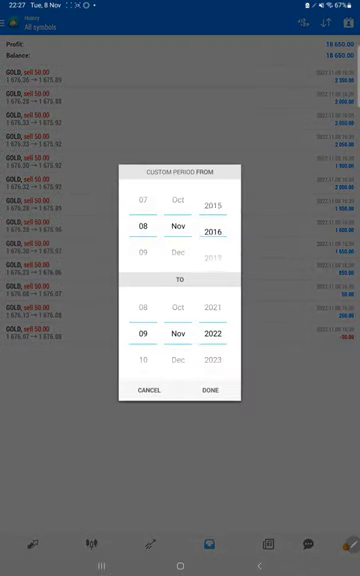
pyautogui.click(207, 389)
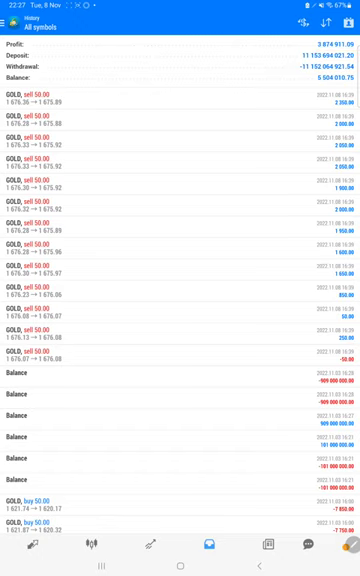
# Scroll the History list back through the run of GOLD buy 50.00 trades
pyautogui.scroll(-3)
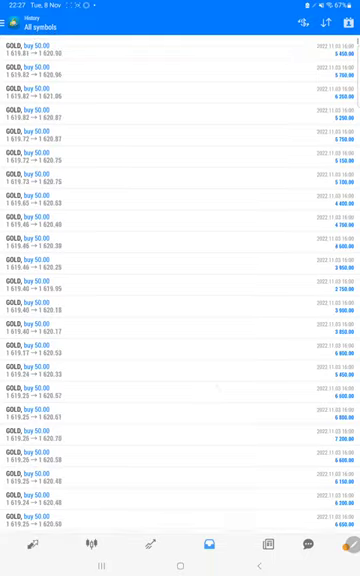
pyautogui.scroll(-3)
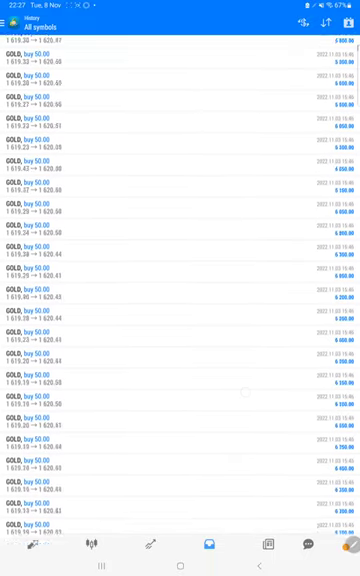
pyautogui.scroll(-3)
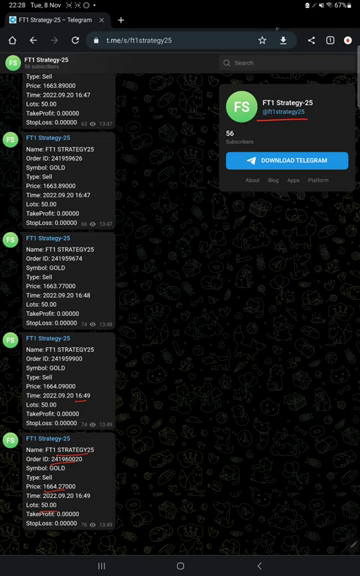
# View the FT1 Strategy-25 channel's GOLD sell signals with order IDs, prices and times
pyautogui.click(180, 568)
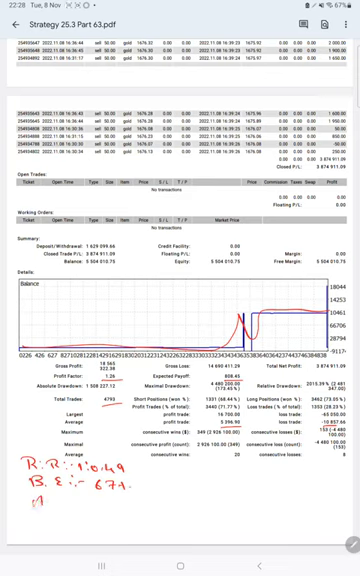
# Add the note 'Acc: 71' below the Strategy 25.3 statement summary
pyautogui.write('Acc: 71')
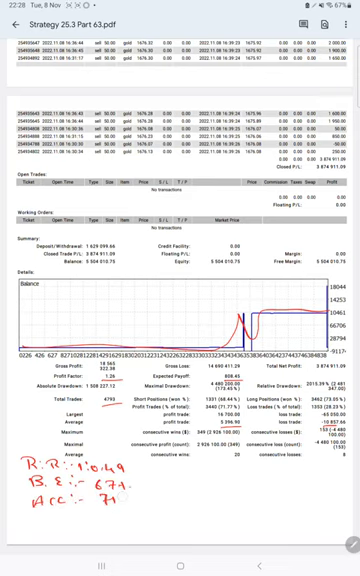